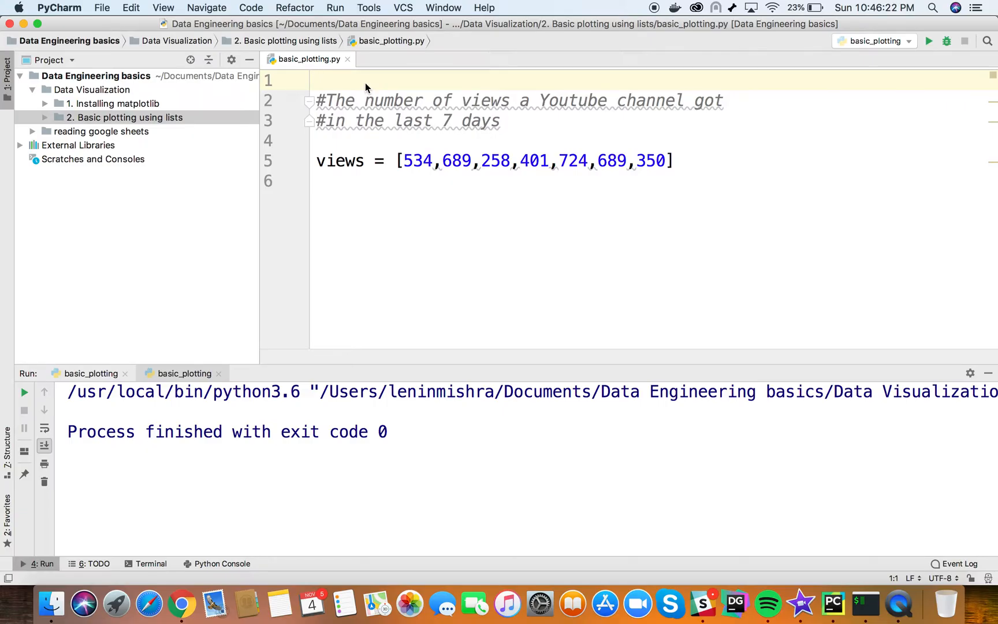
- Add 'import matplotlib.pyplot as plt' at the top of basic_plotting.py
left_click(316, 80)
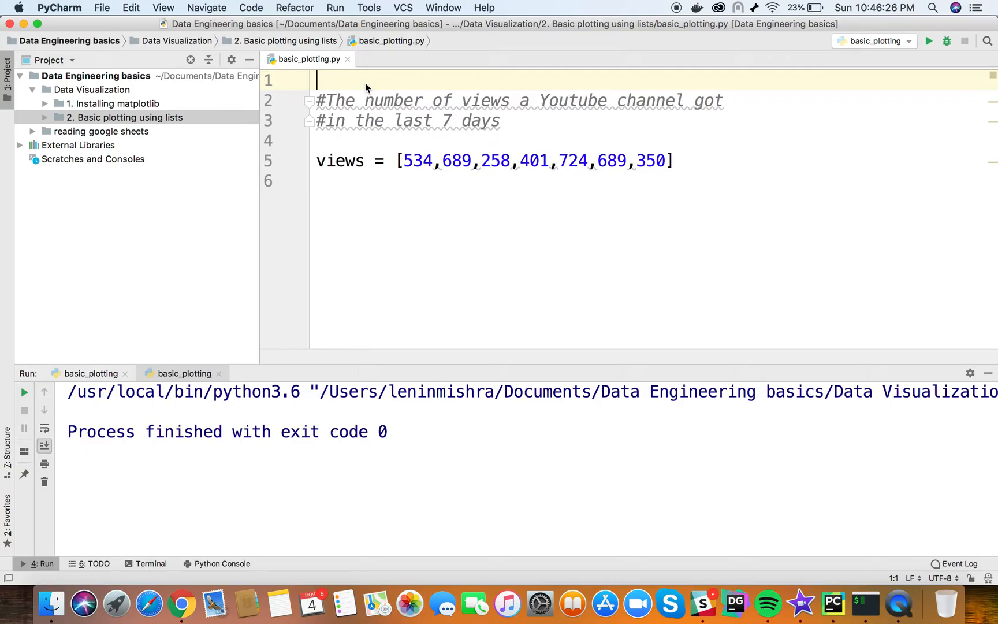
type("import m")
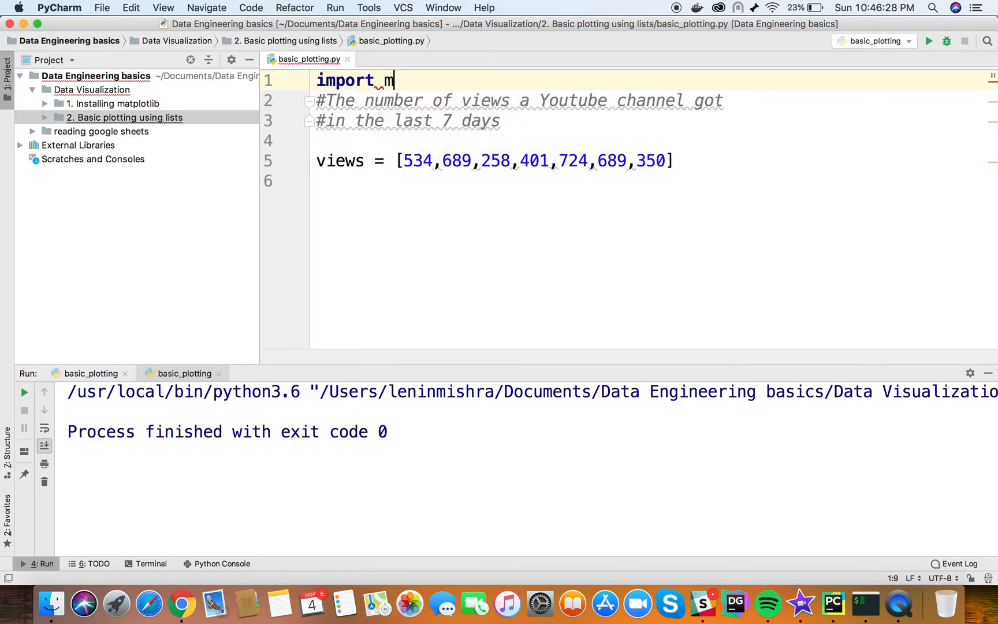
type("atplotlib.pyplot as")
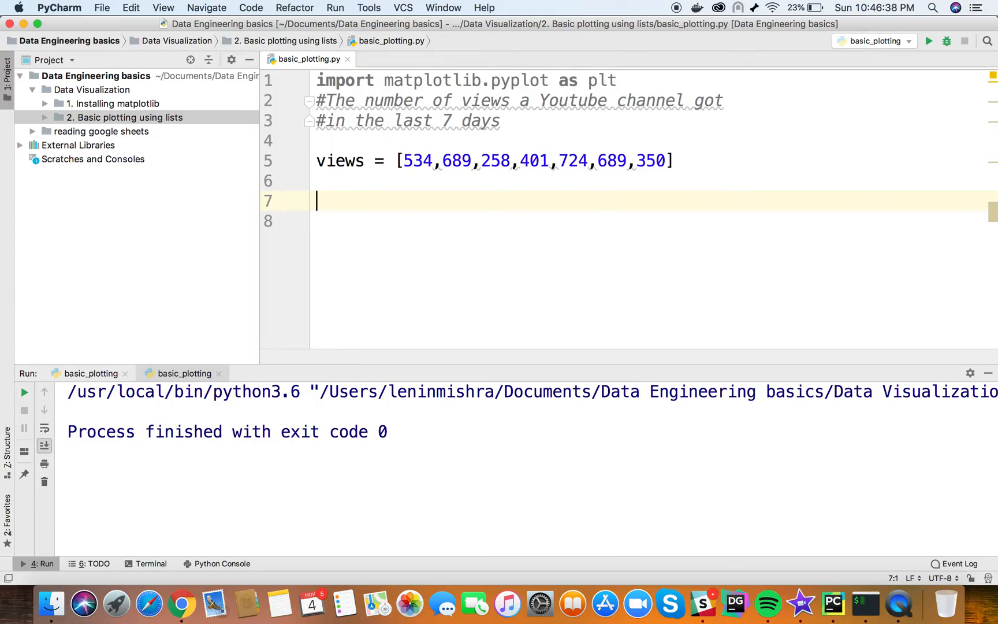
- Write plt.plot(views) followed by plt.show() to draw and display the chart
type("plt.plot(")
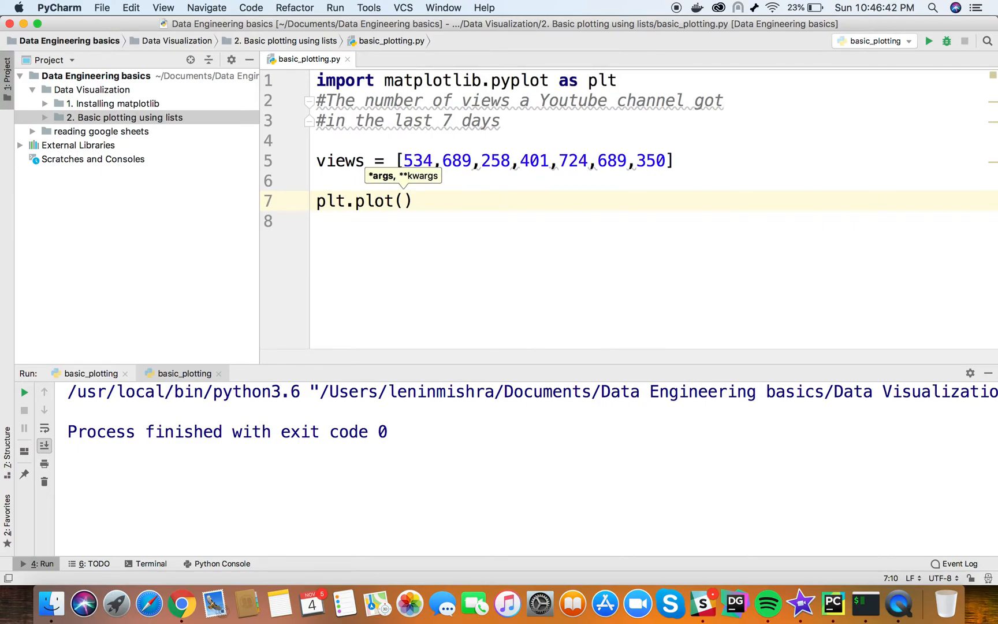
type("view")
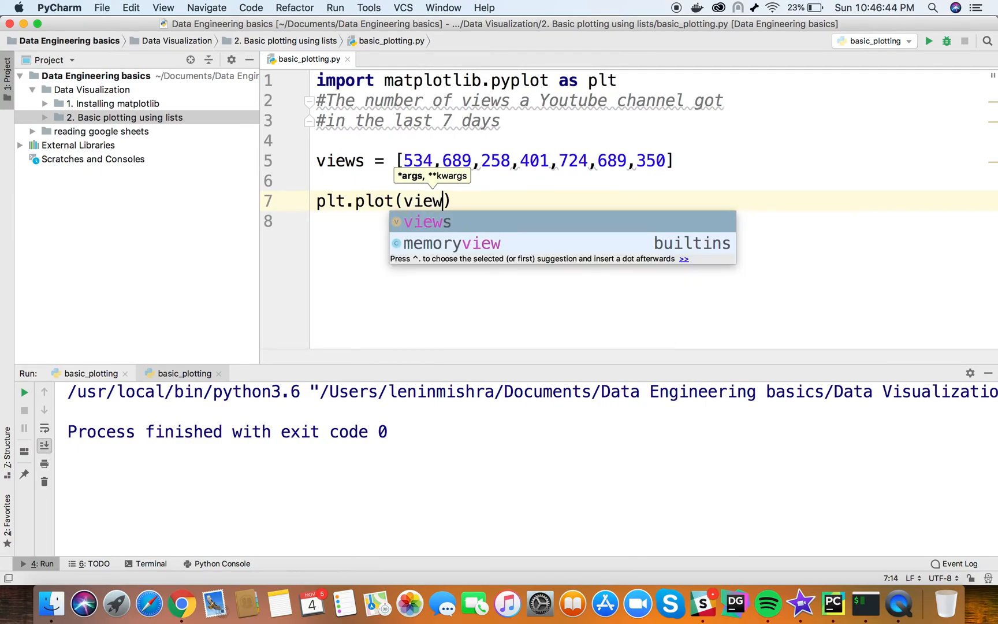
key("Tab")
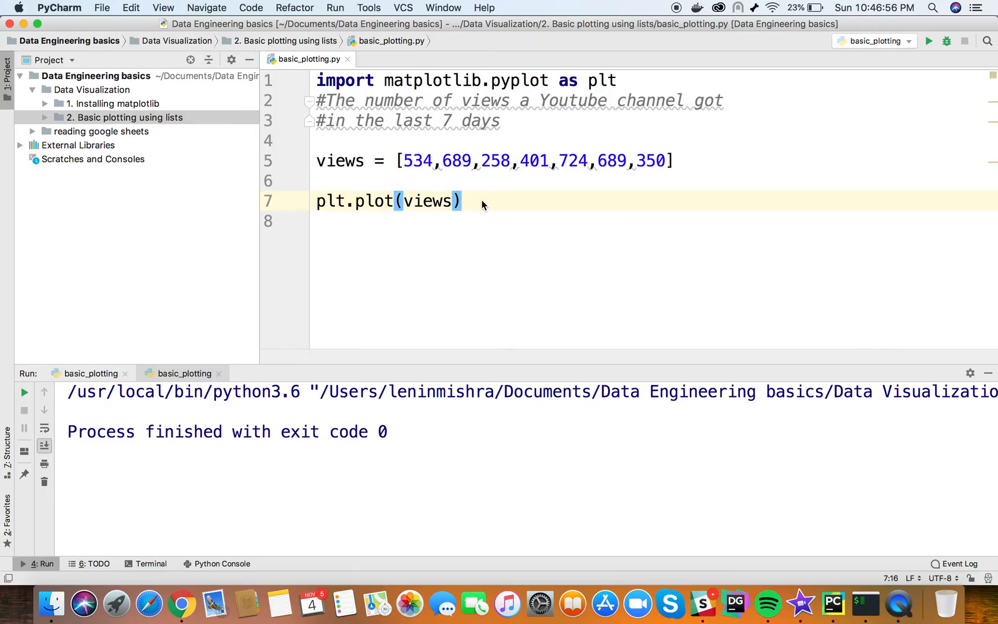
key("enter")
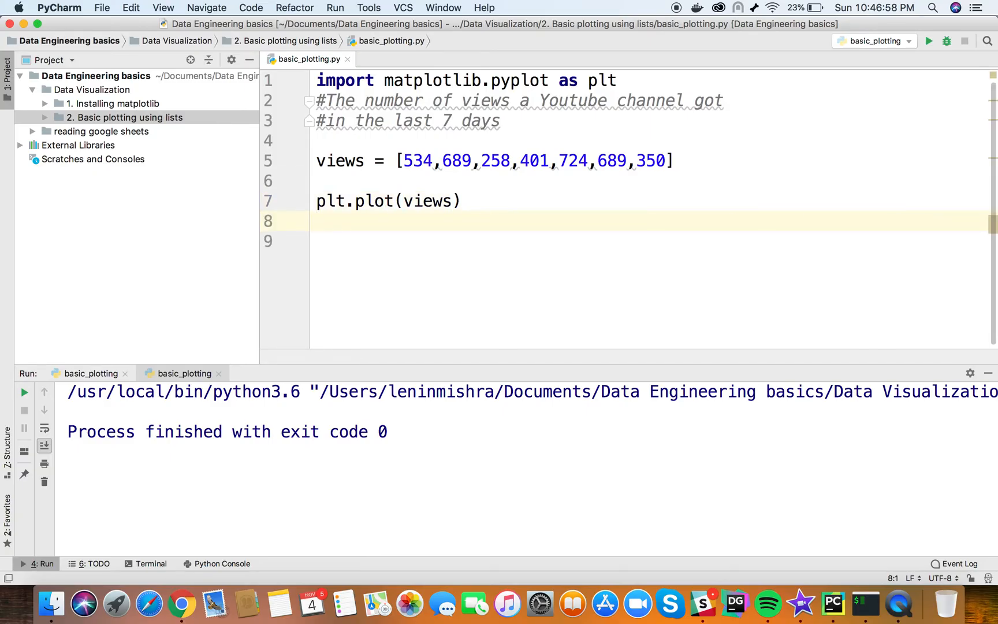
type("plt")
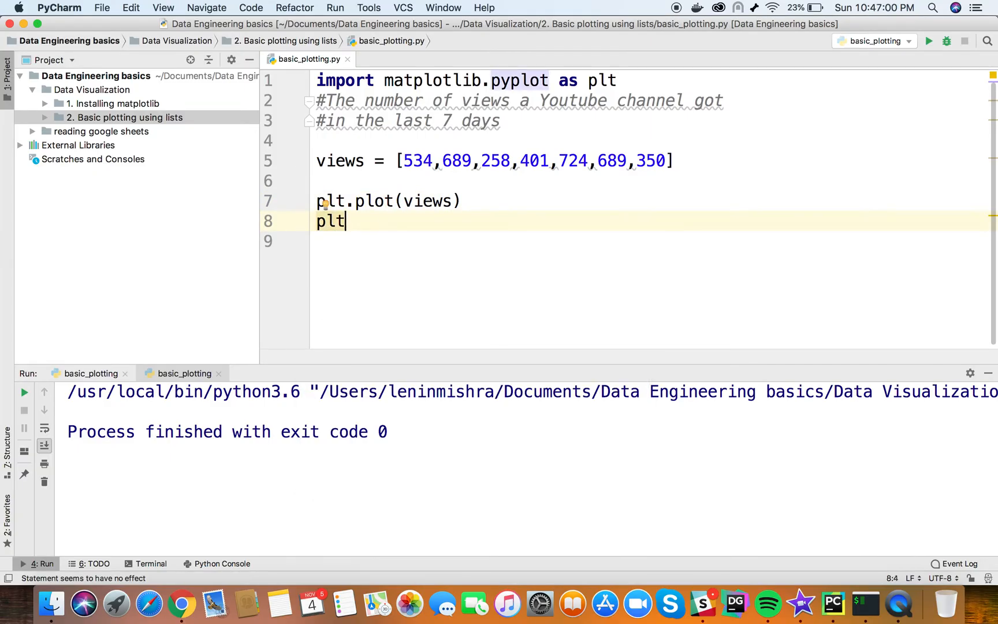
type(".show()")
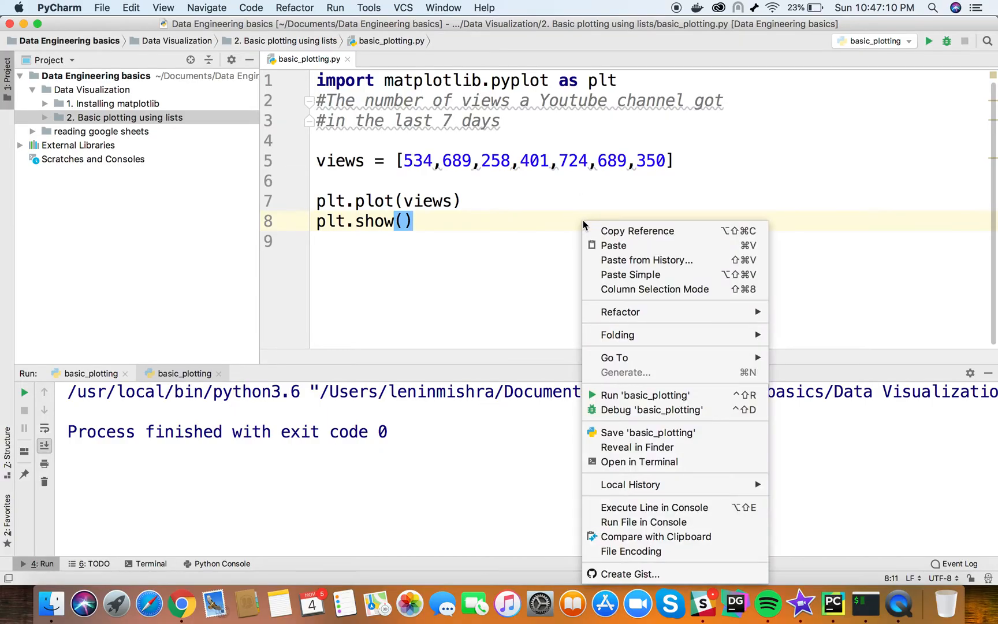
- Run basic_plotting, view the Figure 1 line chart of the seven view counts, then close it
left_click(645, 395)
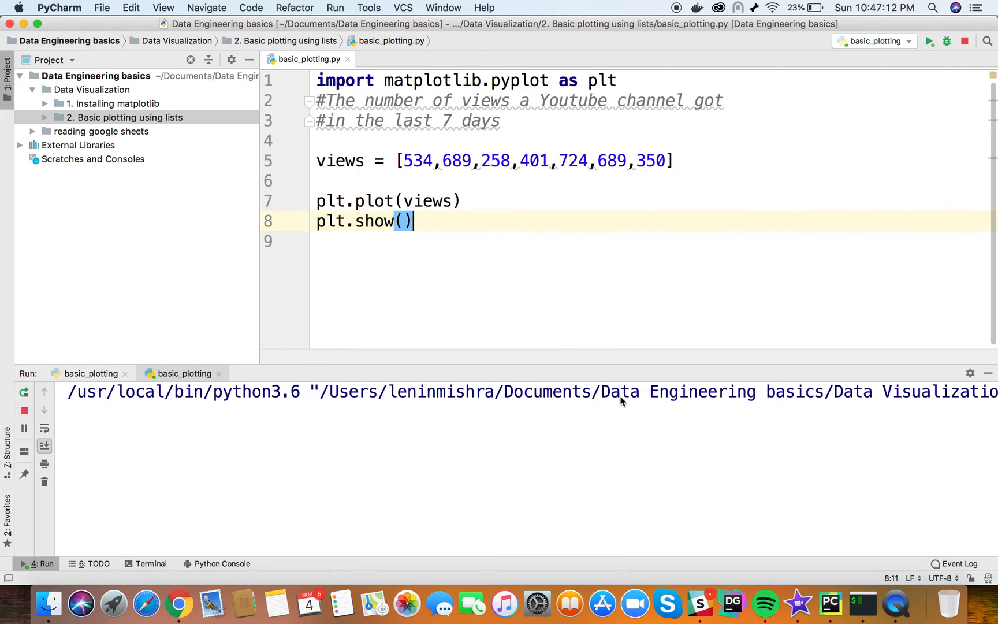
left_click(929, 41)
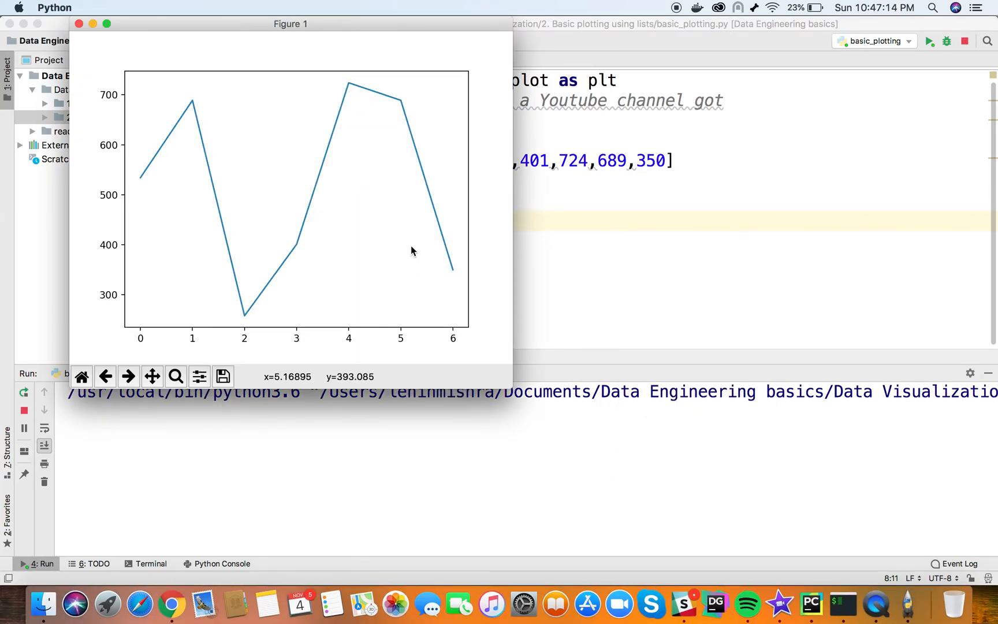
mouse_move(213, 147)
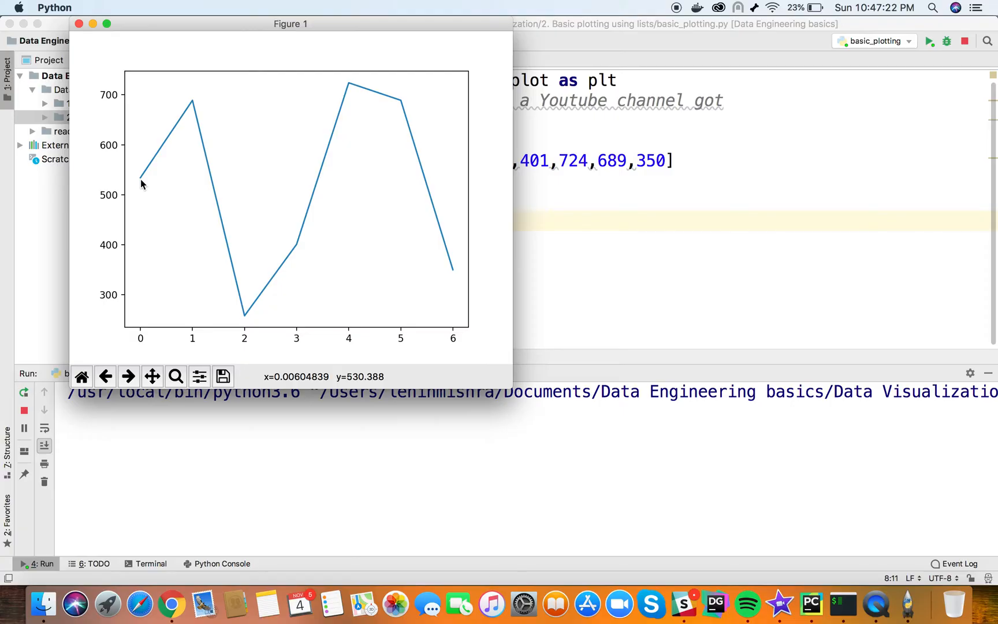
mouse_move(139, 345)
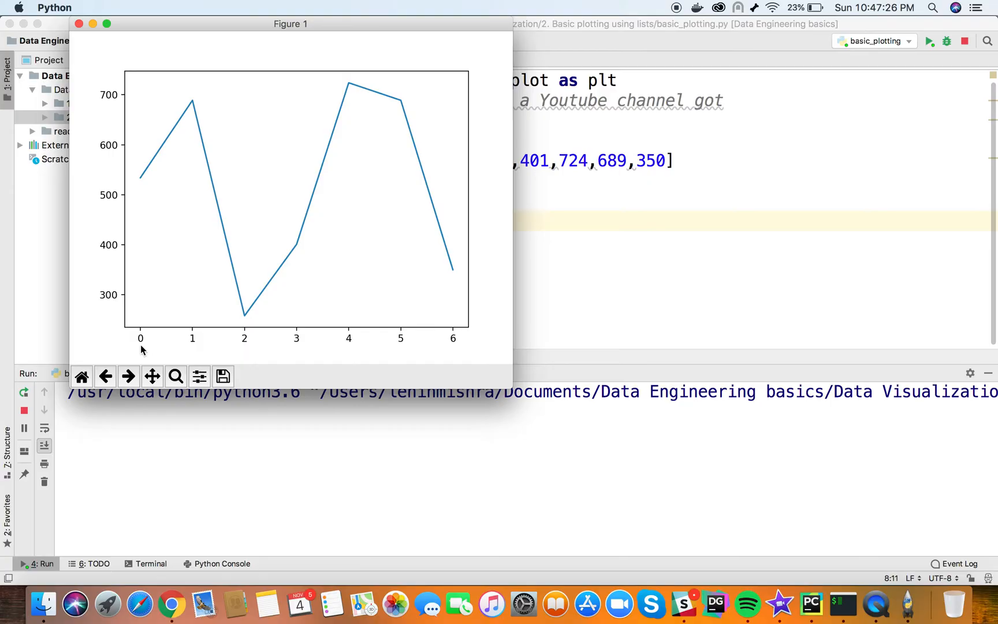
mouse_move(438, 344)
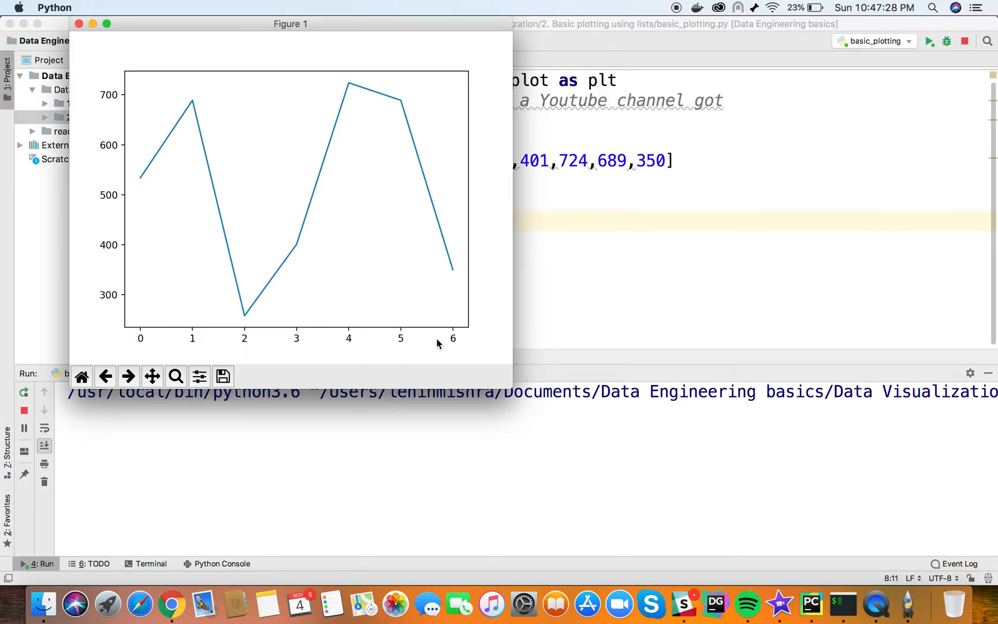
mouse_move(578, 190)
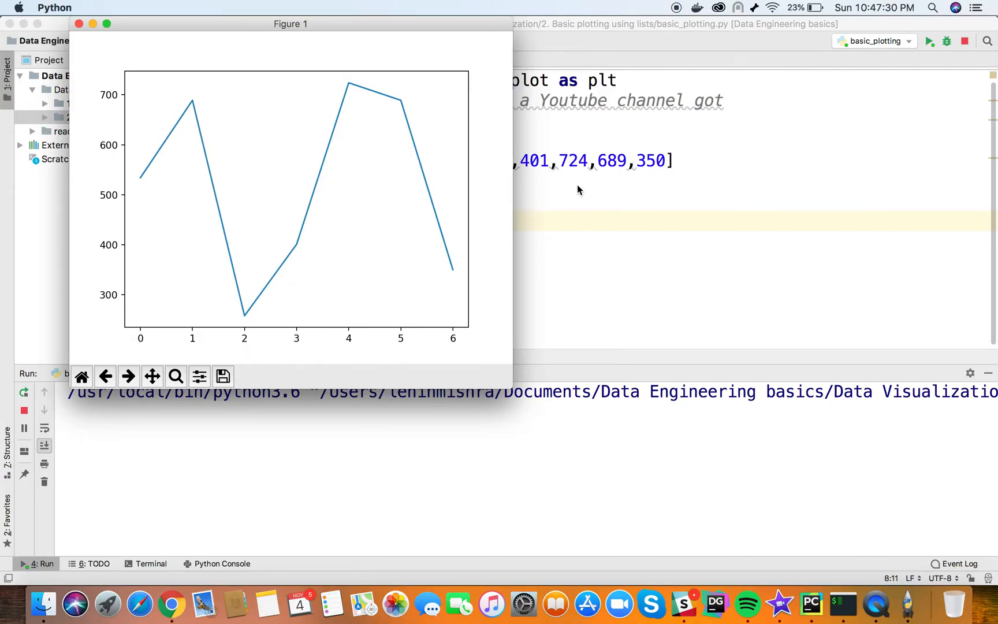
mouse_move(210, 354)
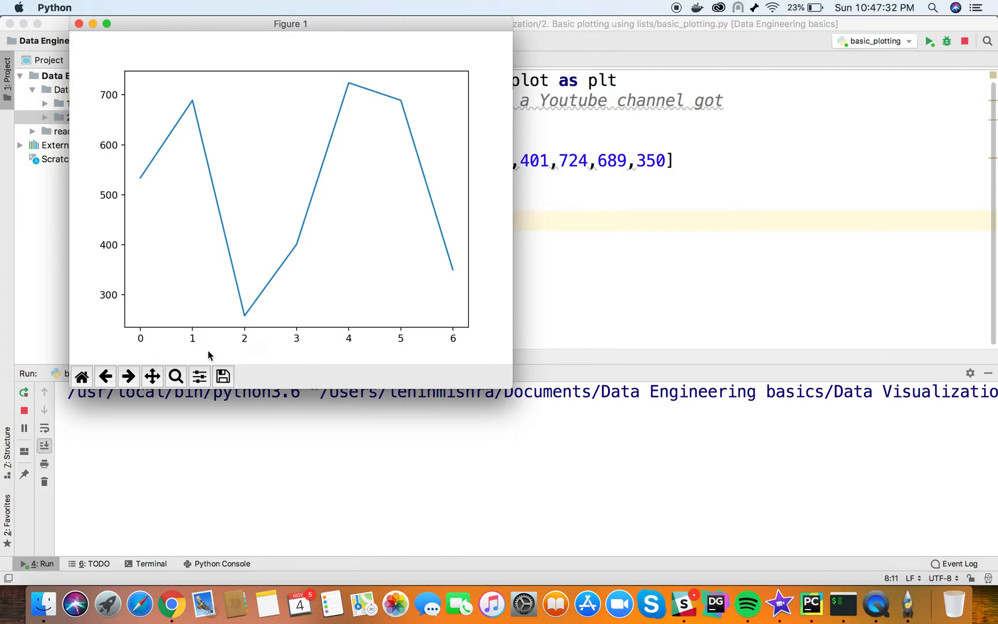
mouse_move(185, 136)
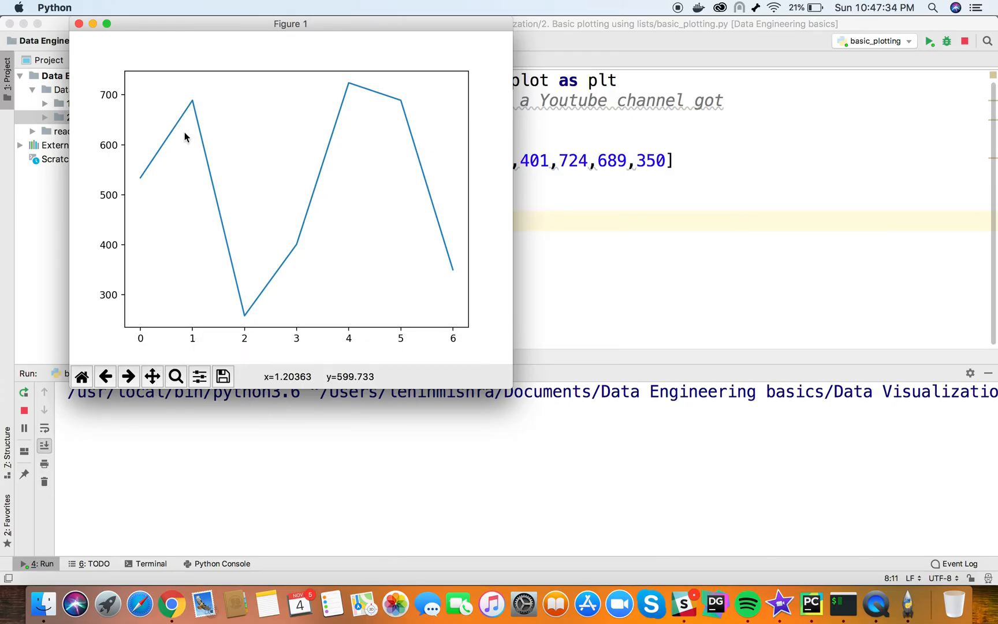
left_click(79, 23)
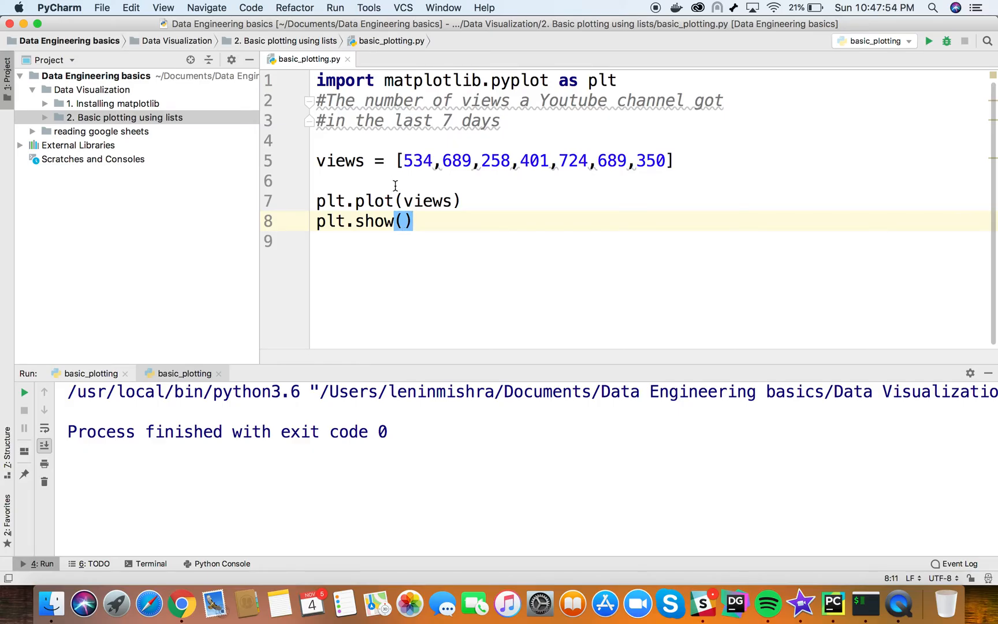
- Start a days variable on line 6, trying a hand-typed list [1,2,3] and clearing it
left_click(382, 181)
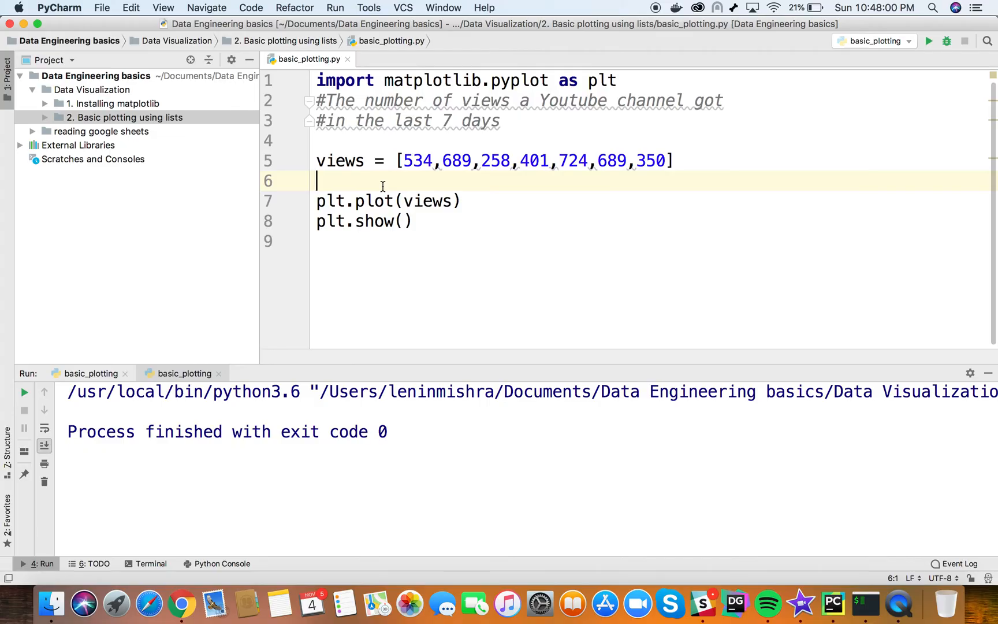
type("days =")
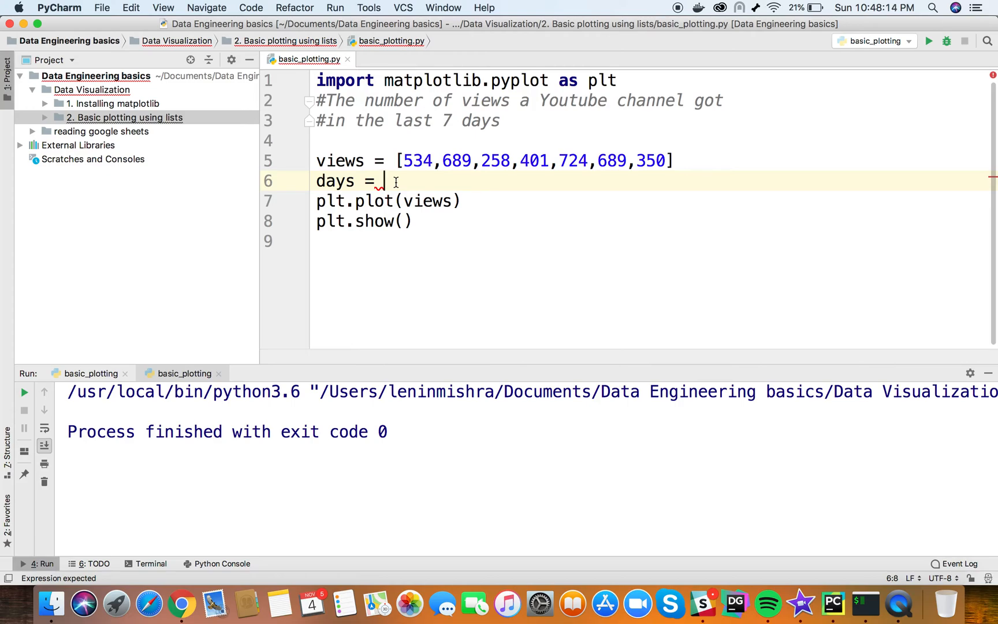
type("[1,2,3]")
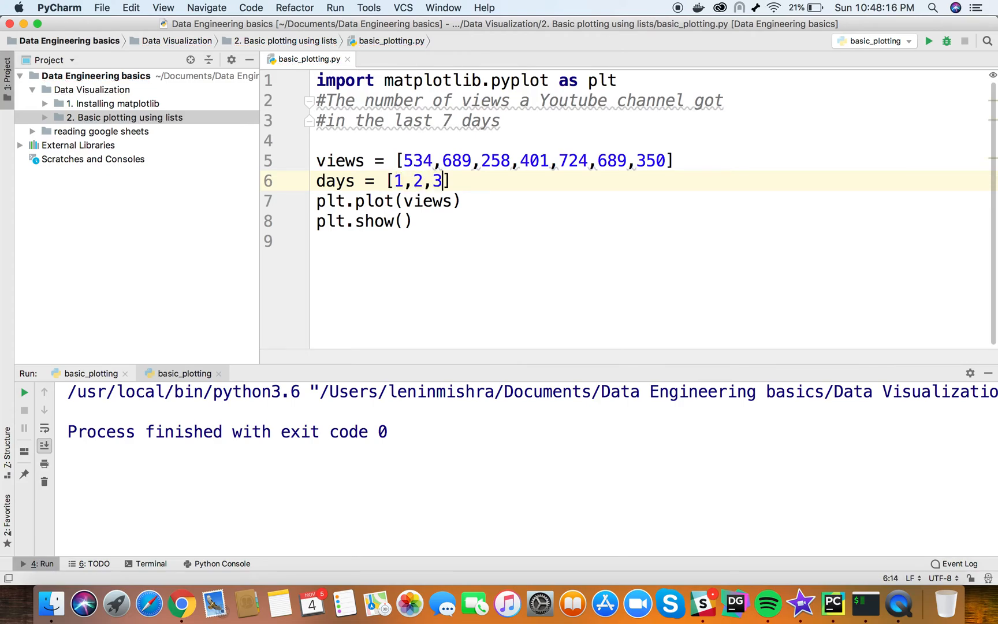
key("backspace")
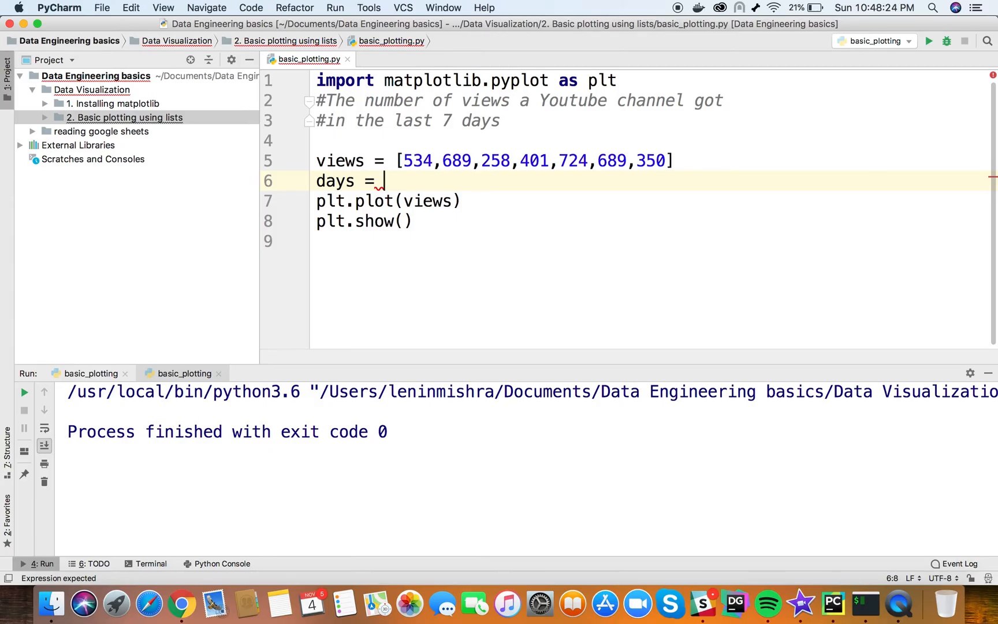
- Define days = range(1,8), briefly trying a step of 2 and removing it
type("range(")
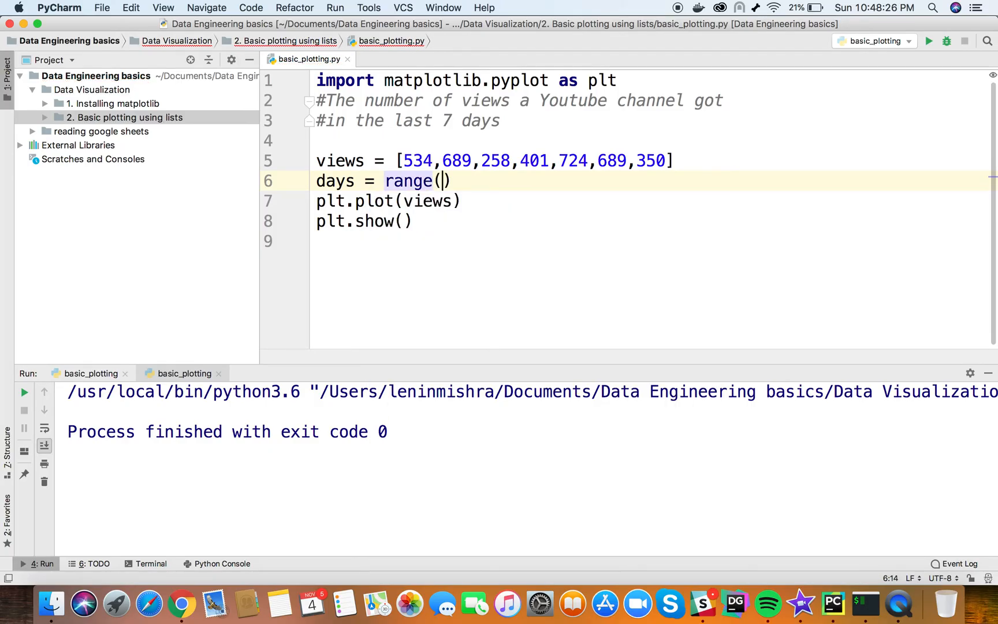
type("1,8")
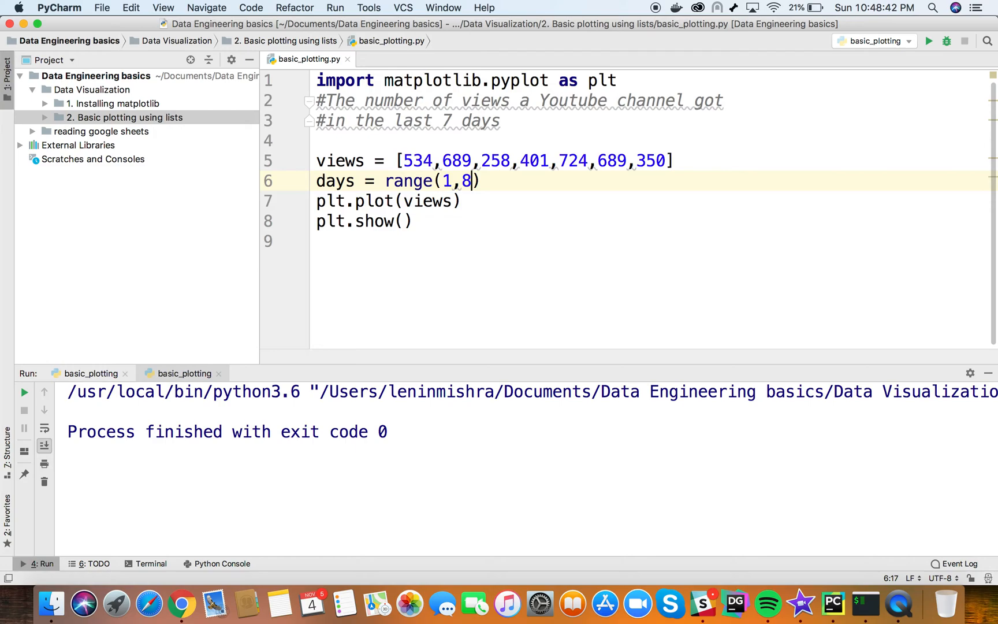
type(",")
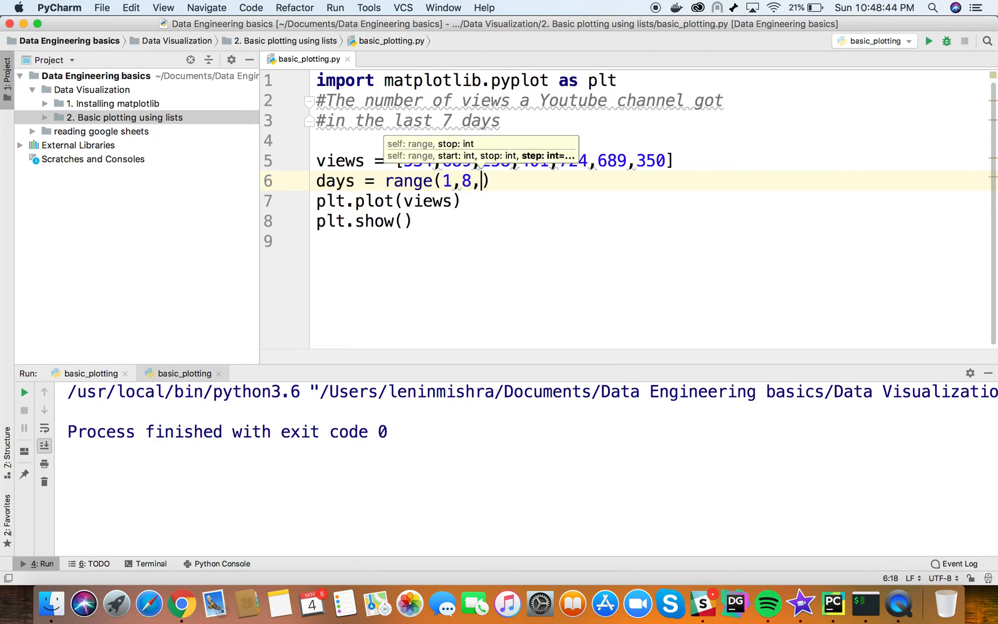
type("2")
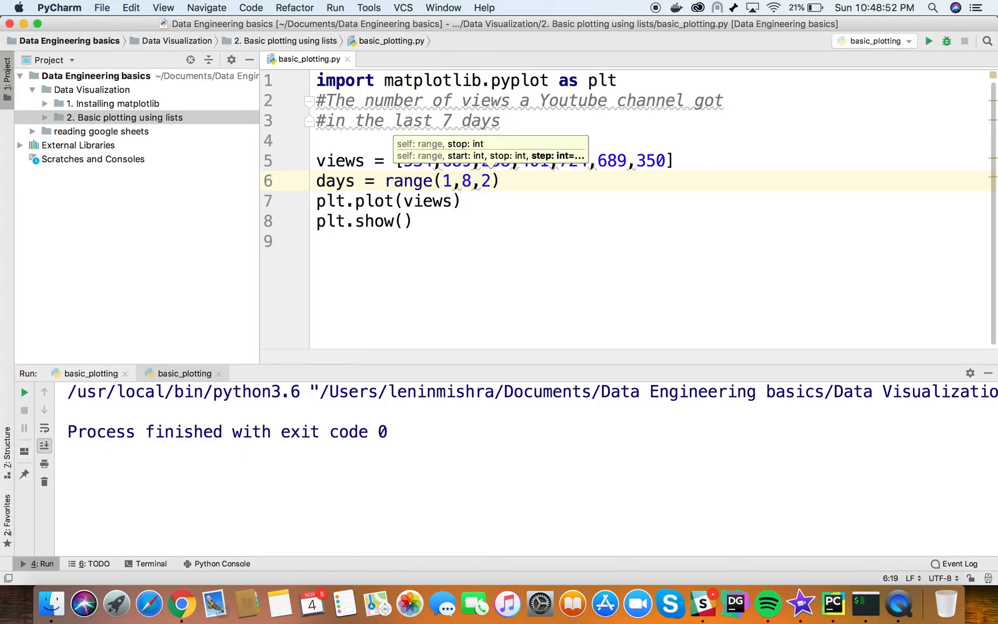
key("backspace")
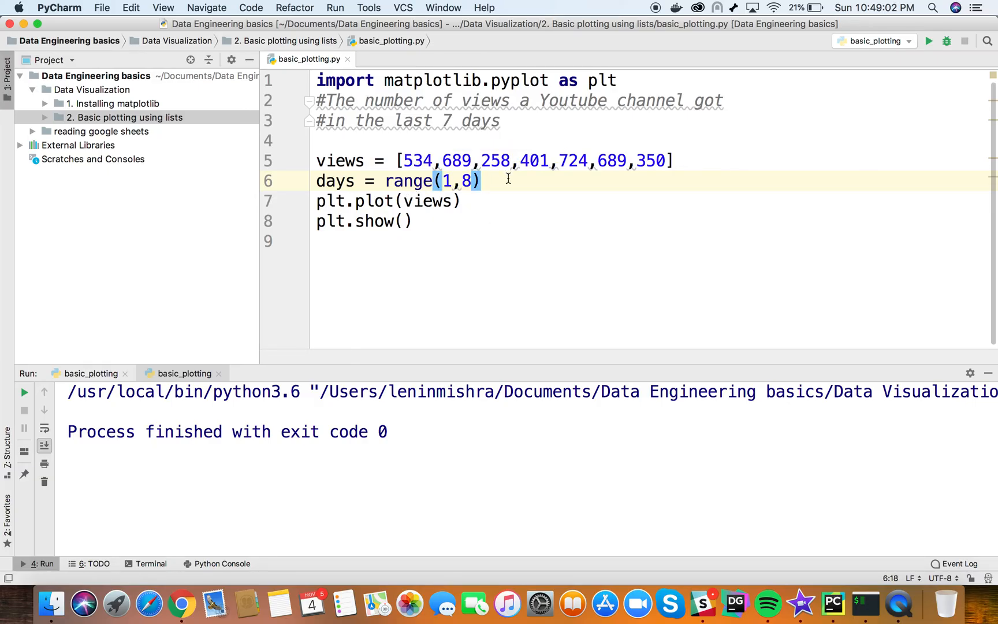
- Add the comment #plt.plot(x,y) on a new line below the days definition
key("Enter")
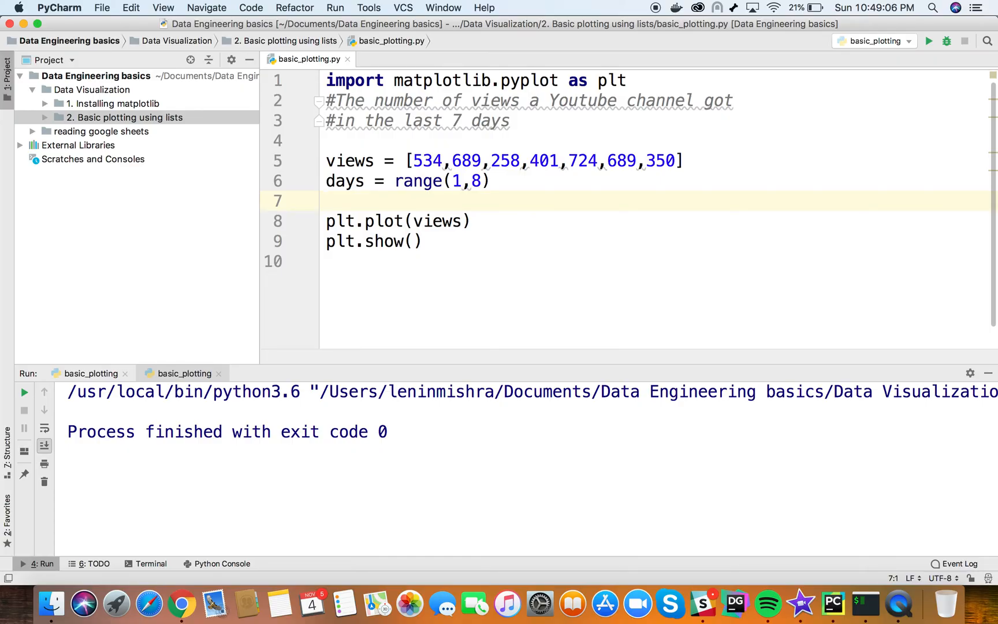
key("enter")
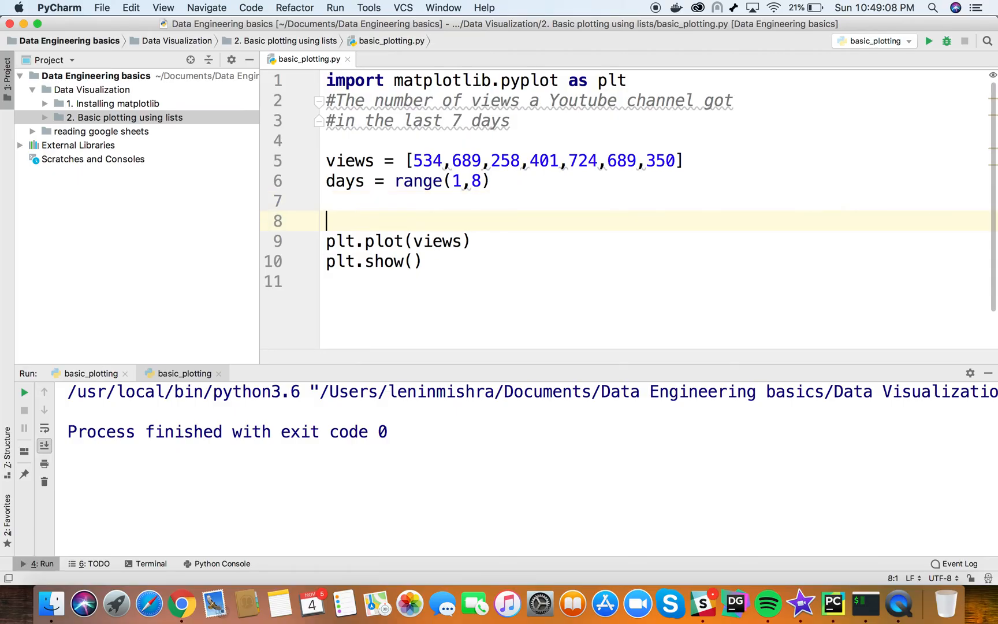
type("#")
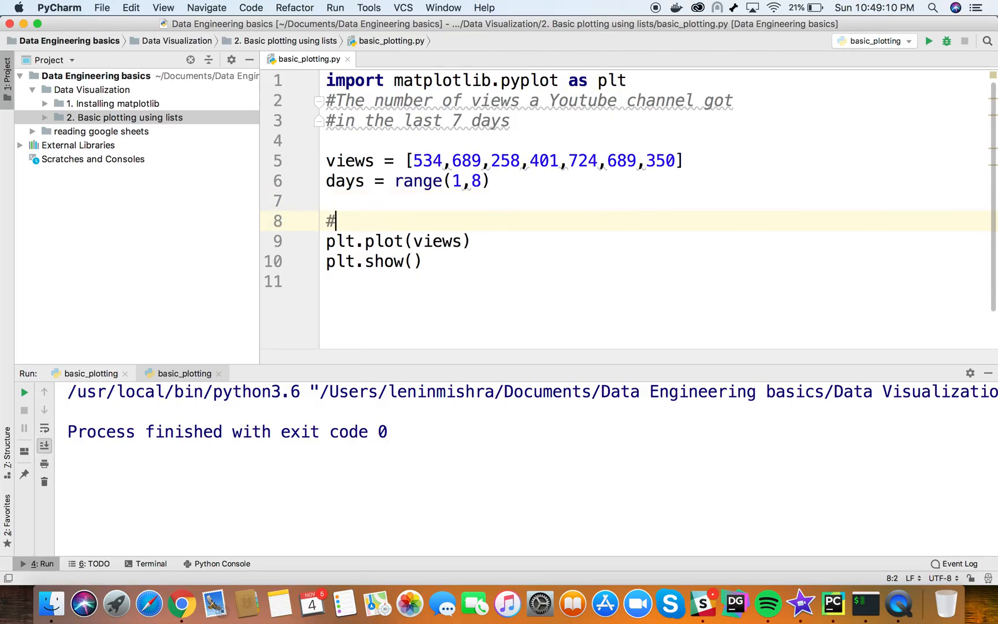
type("plt.plot(x")
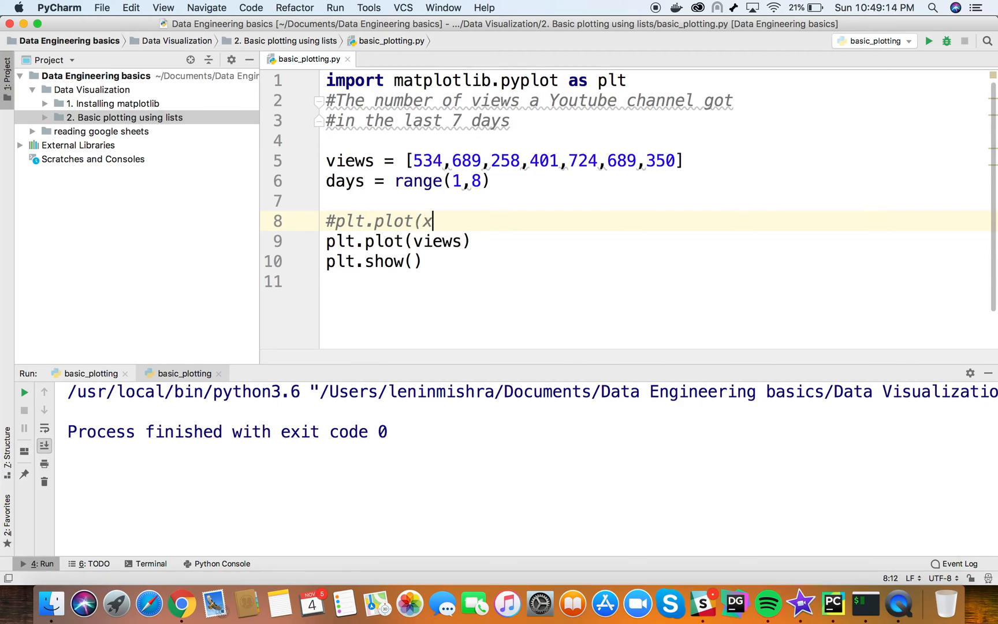
type(",")
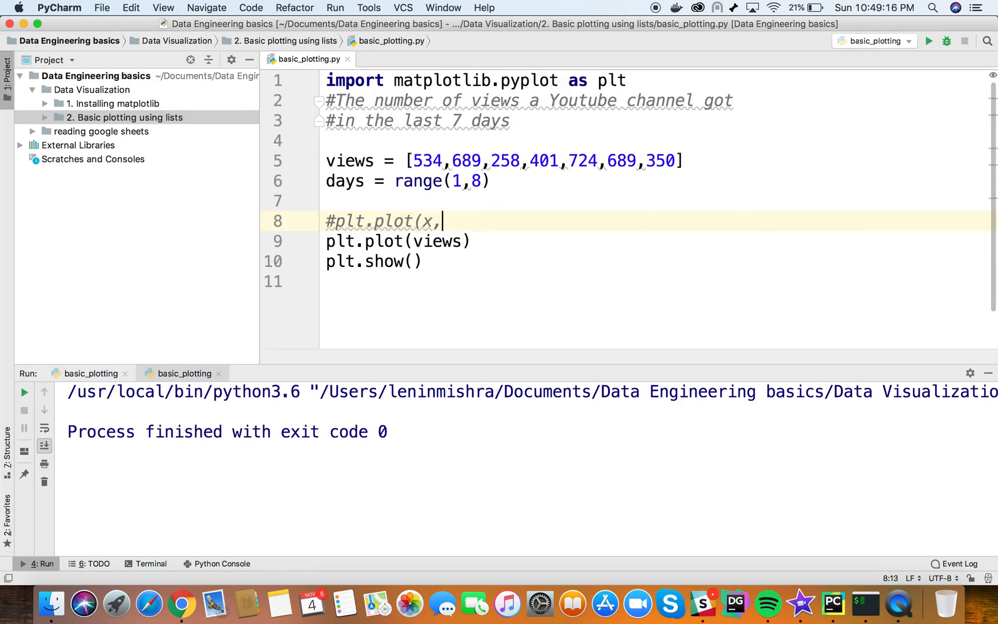
type("y)")
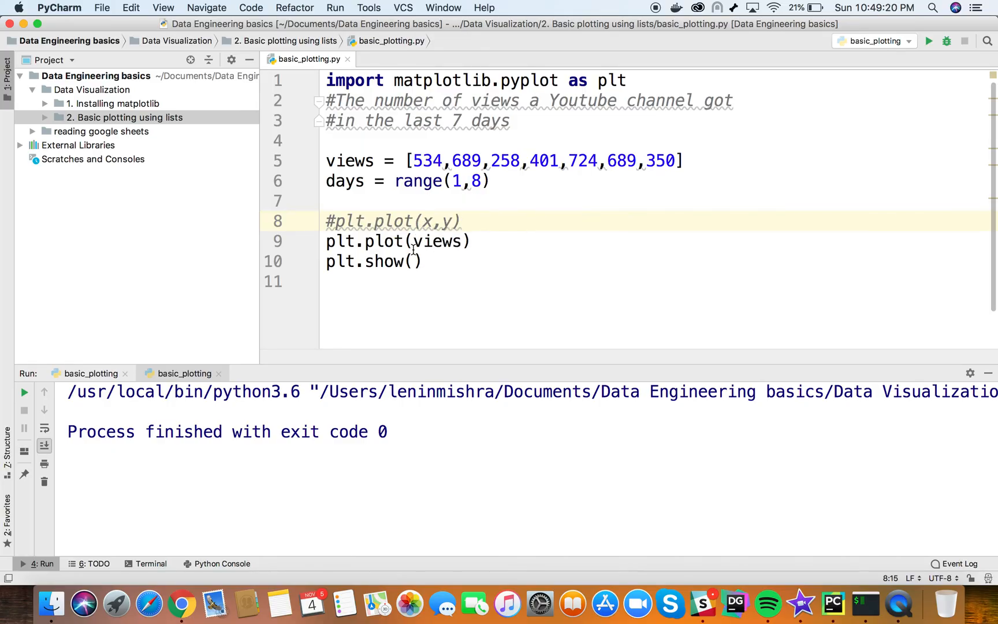
- Change the plot call to plt.plot(days, views) so views are drawn against days
type("days,")
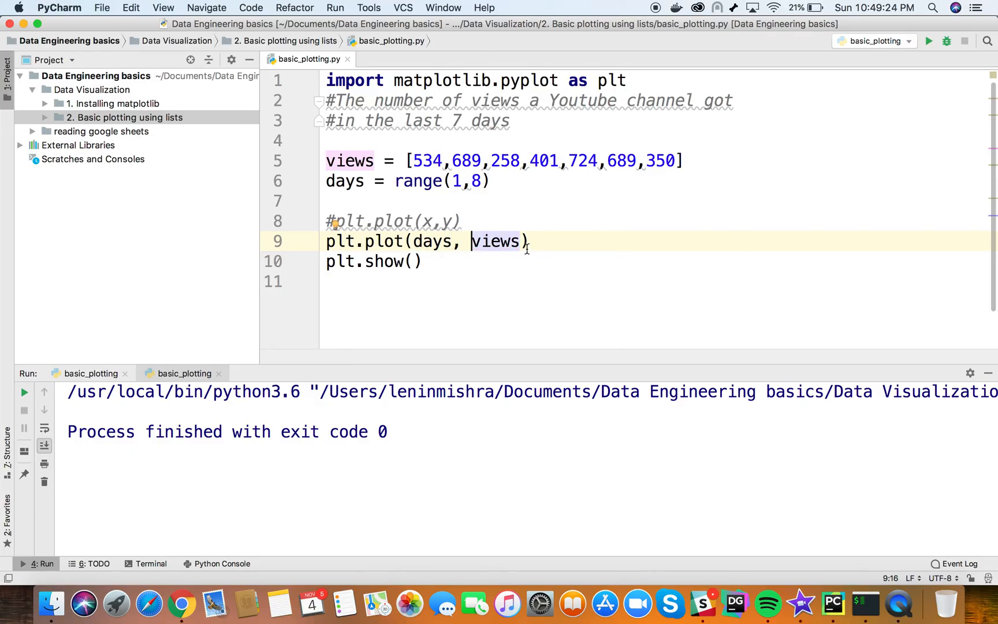
right_click(497, 240)
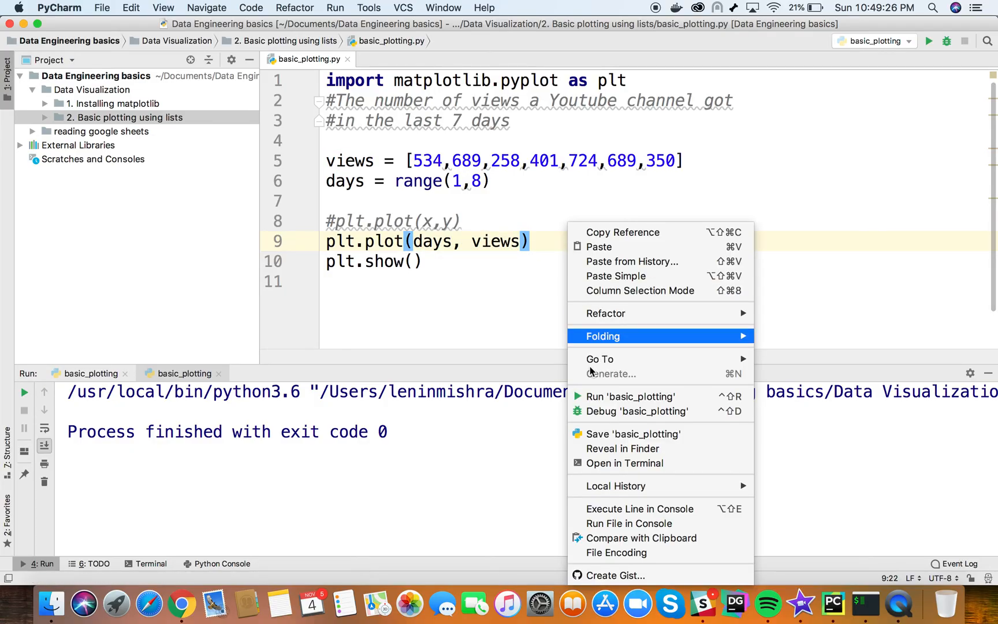
- Run basic_plotting to show the views-over-days chart with x-axis 1 to 7
left_click(630, 396)
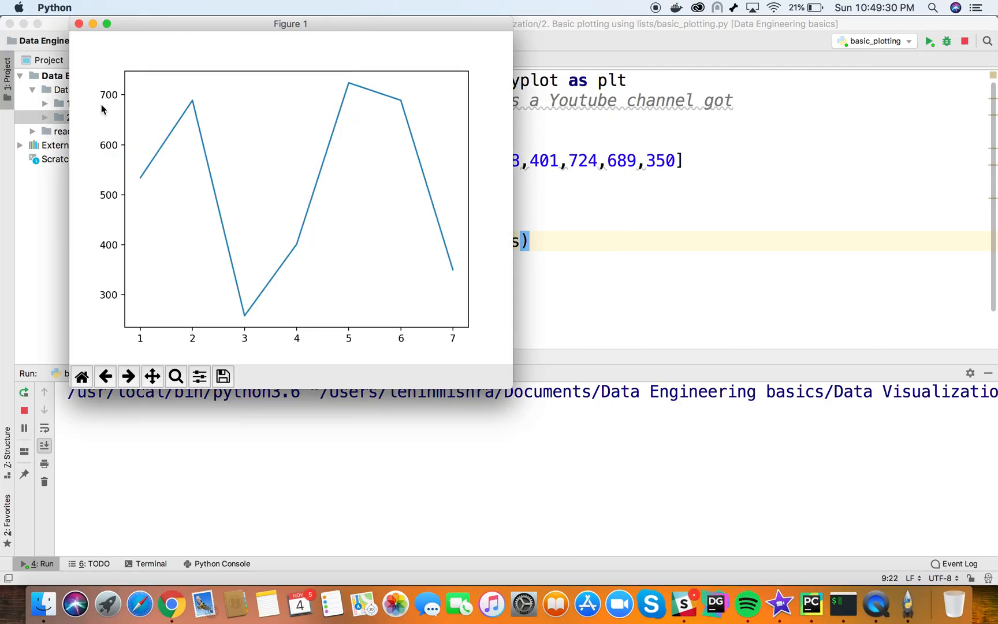
mouse_move(134, 352)
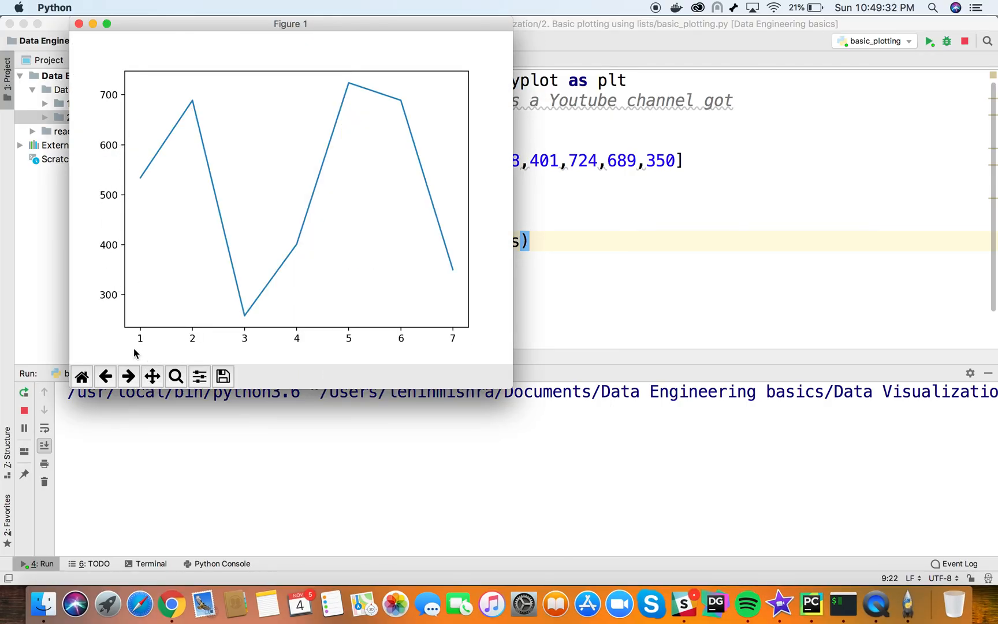
mouse_move(470, 358)
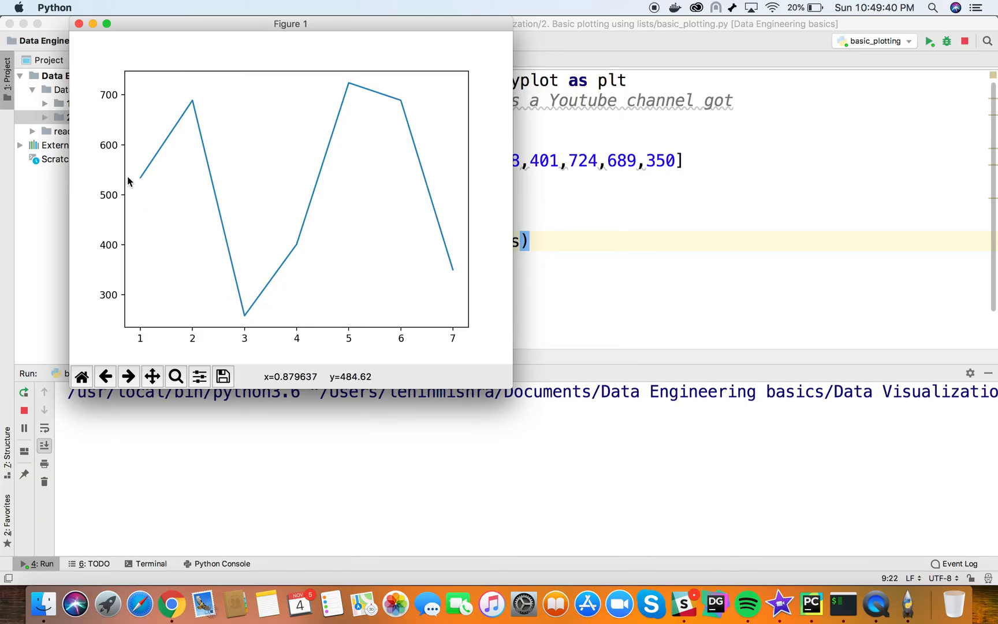
mouse_move(219, 189)
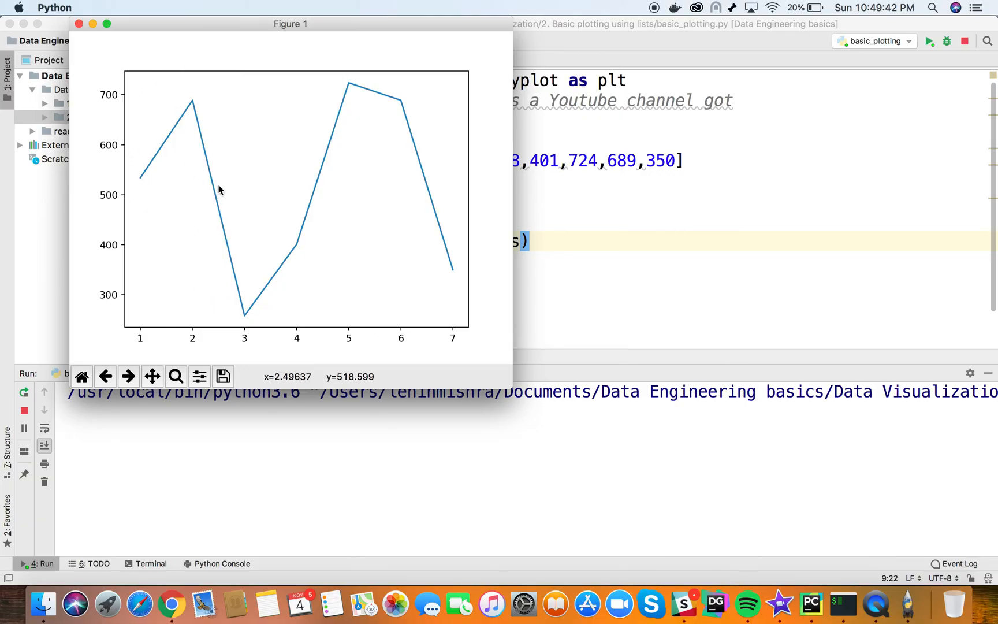